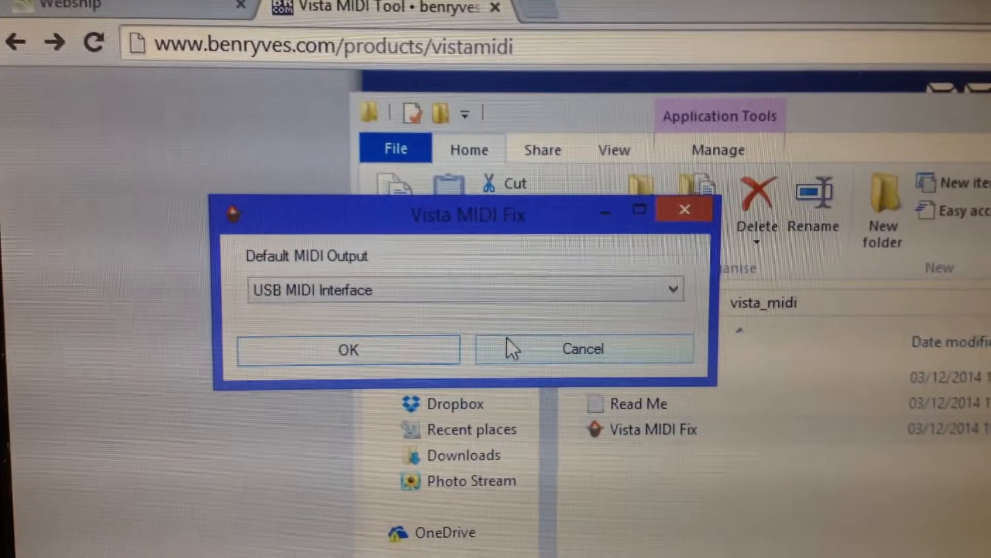
- Apply USB MIDI Interface as the default MIDI output with OK, closing Vista MIDI Fix
{"action": "left_click", "coordinate": [583, 348]}
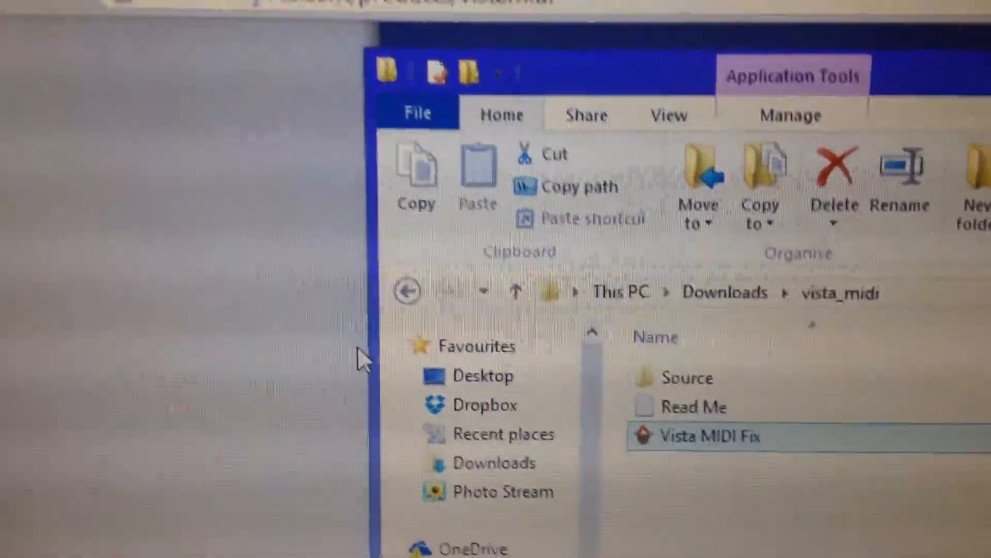